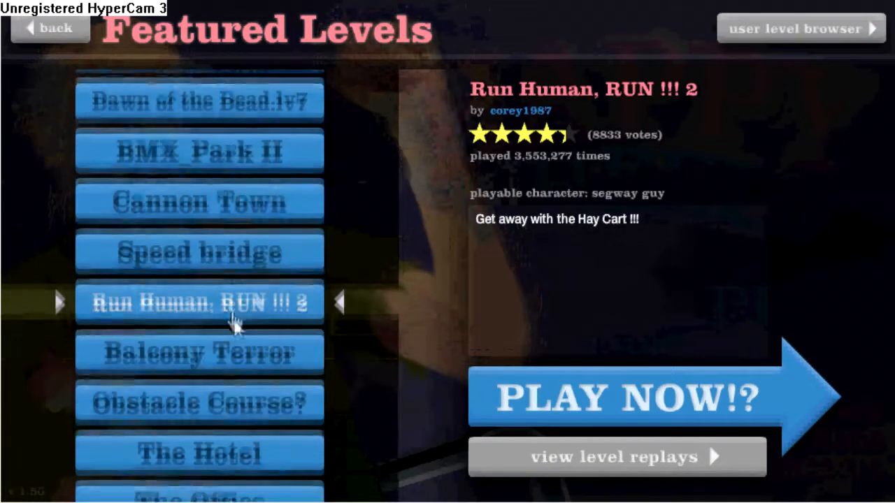
- Start Run Human, RUN !!! 2 from Featured Levels and play until the rider crashes
left_click(629, 399)
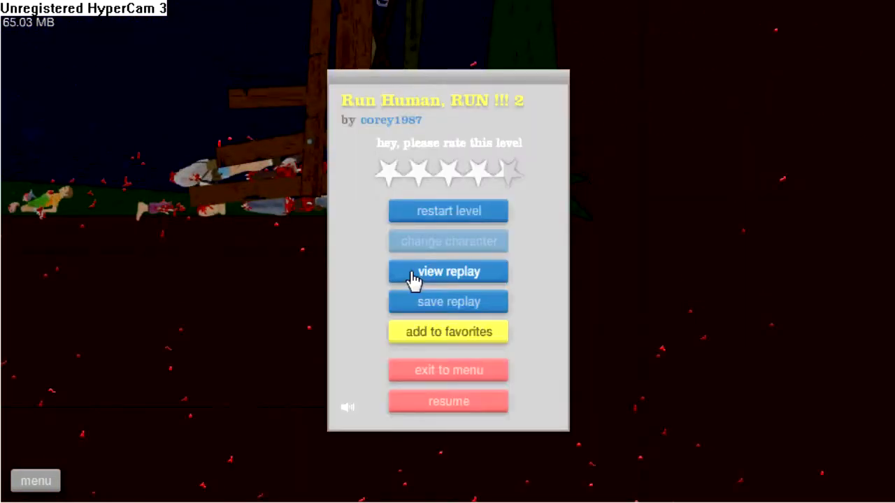
- Watch the crashed run's replay, then exit to the Featured Levels screen
left_click(448, 271)
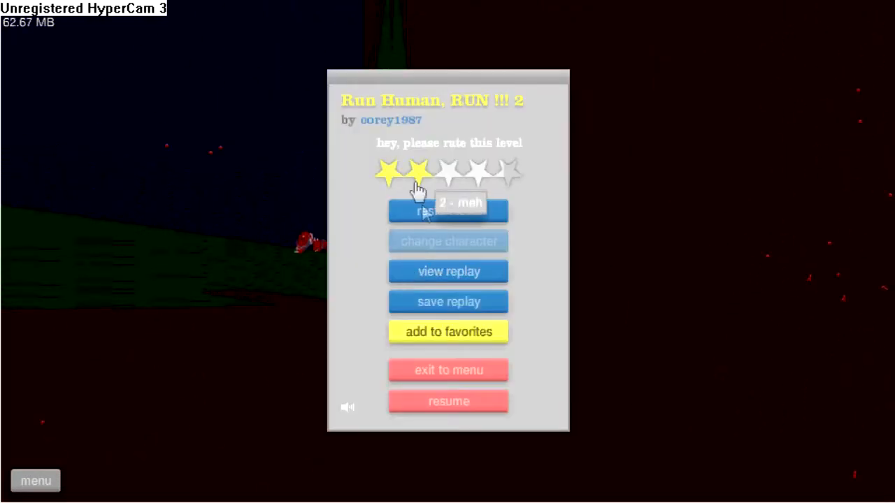
mouse_move(461, 392)
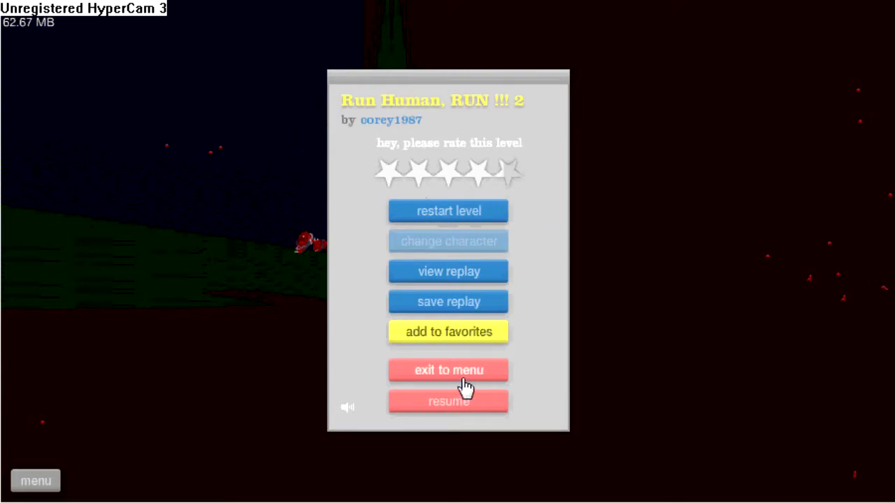
left_click(447, 370)
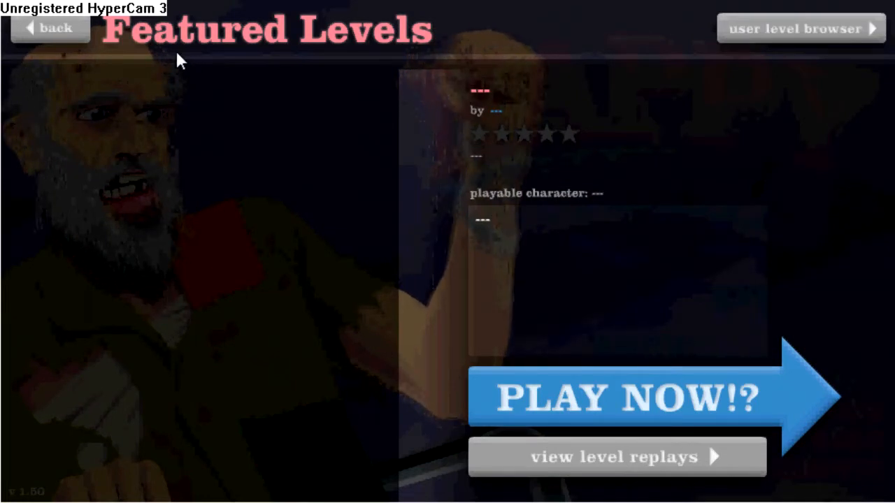
- Browse user levels and play terrorist school with the lawnmower rider
left_click(54, 29)
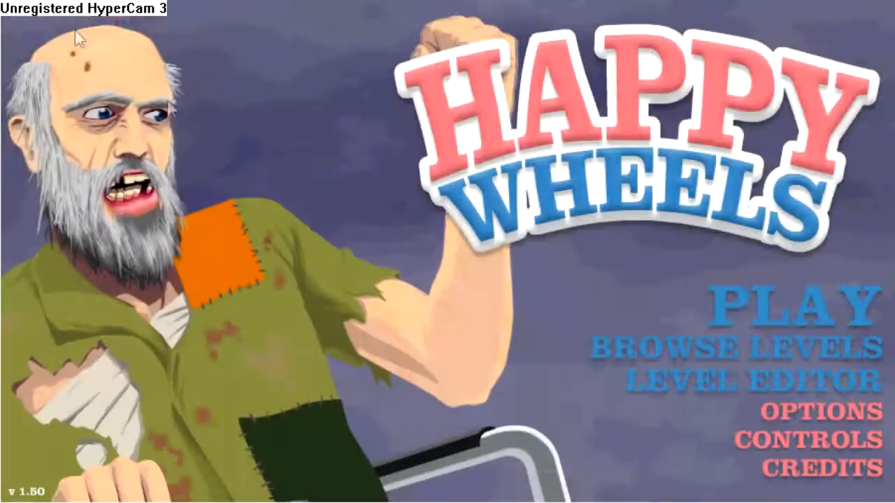
left_click(790, 311)
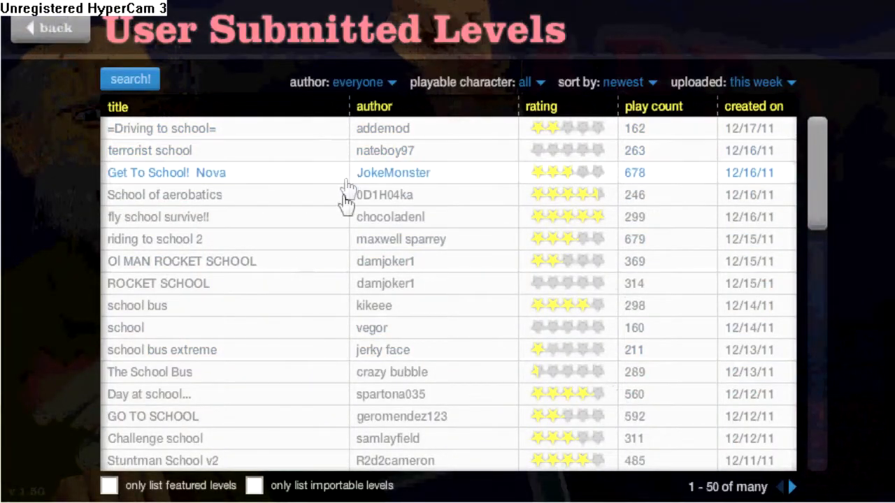
mouse_move(286, 166)
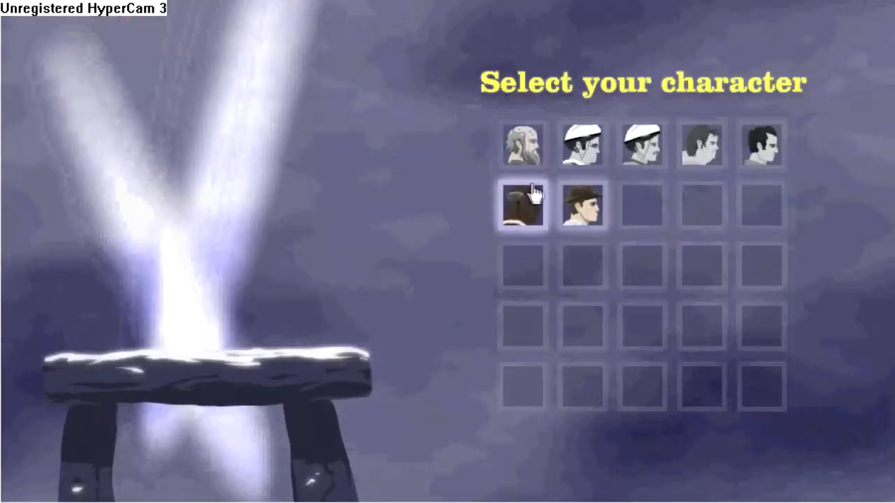
left_click(522, 206)
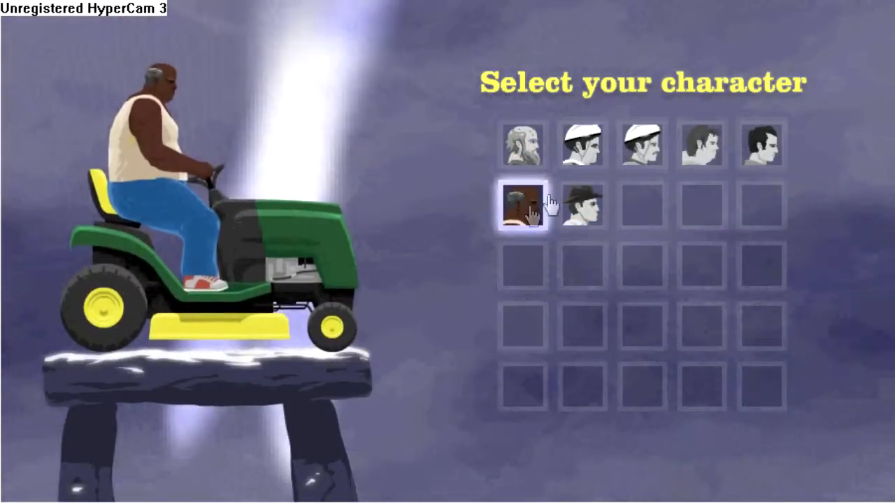
left_click(637, 147)
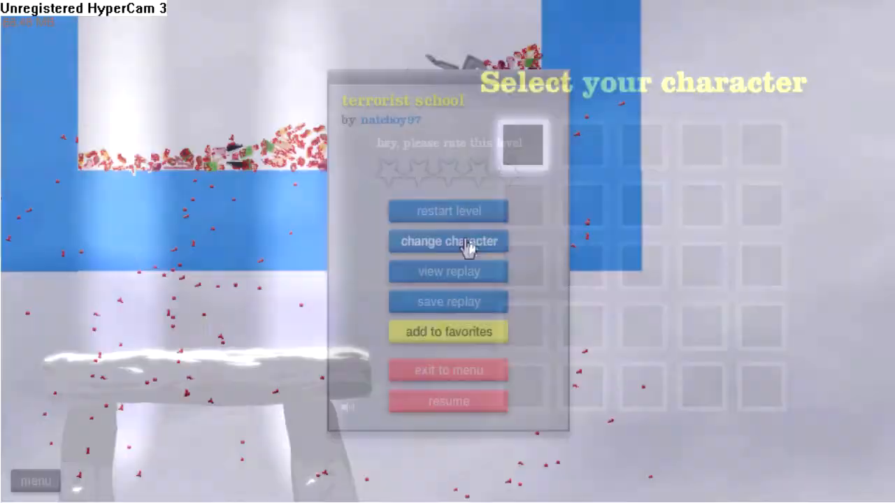
- Exit the level, sort levels by rating for any upload date, and expand Arrow fun run
left_click(447, 241)
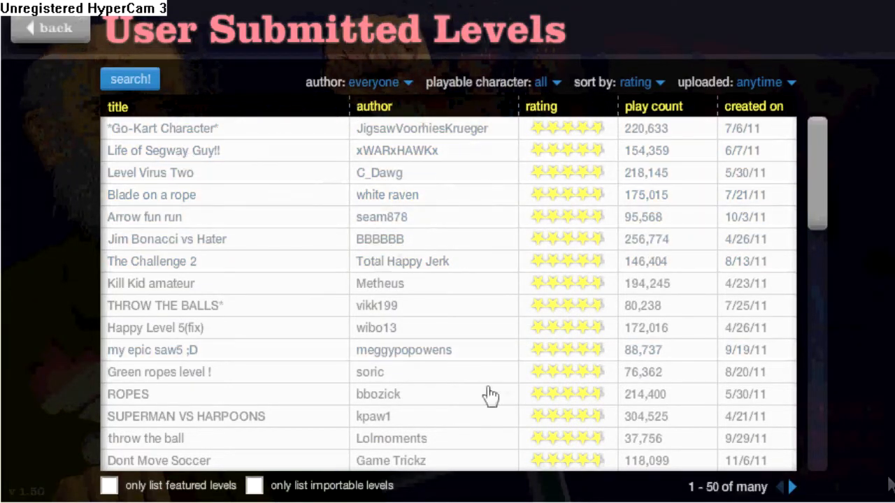
mouse_move(829, 194)
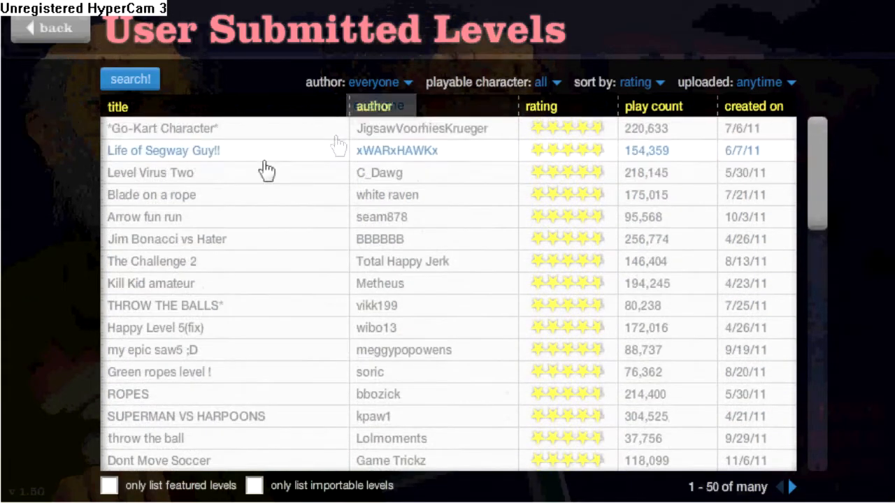
left_click(144, 216)
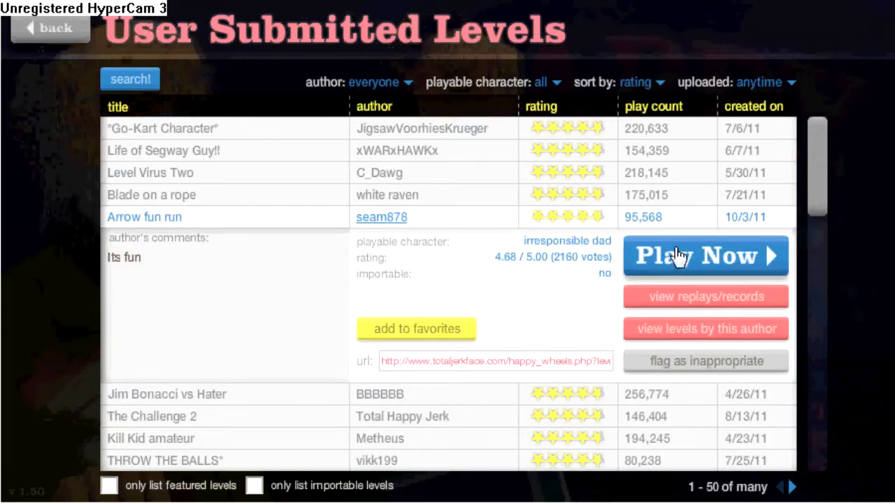
left_click(704, 256)
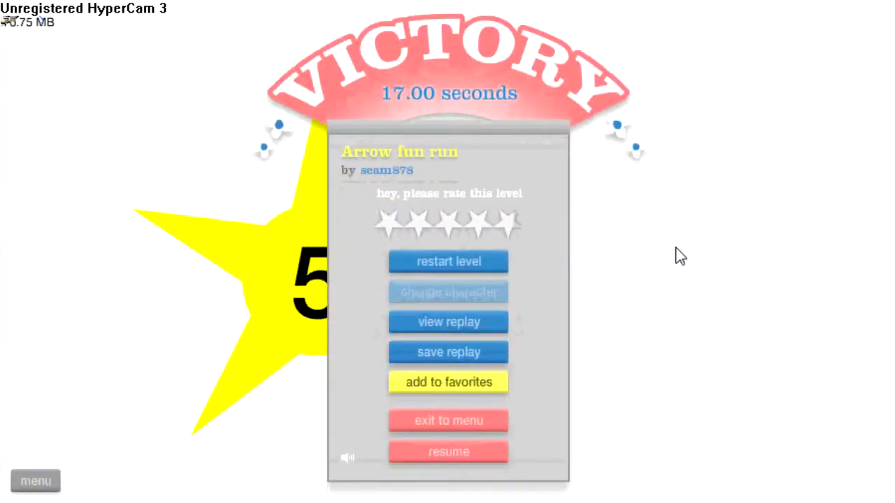
mouse_move(695, 246)
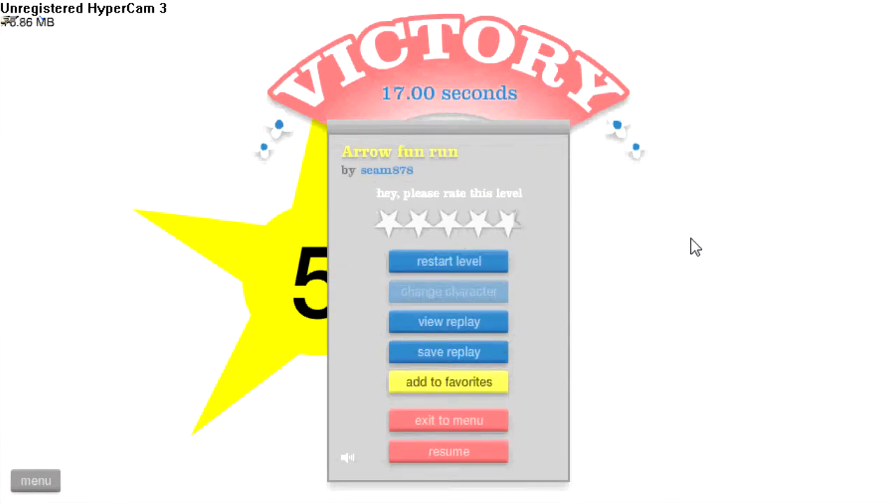
mouse_move(514, 447)
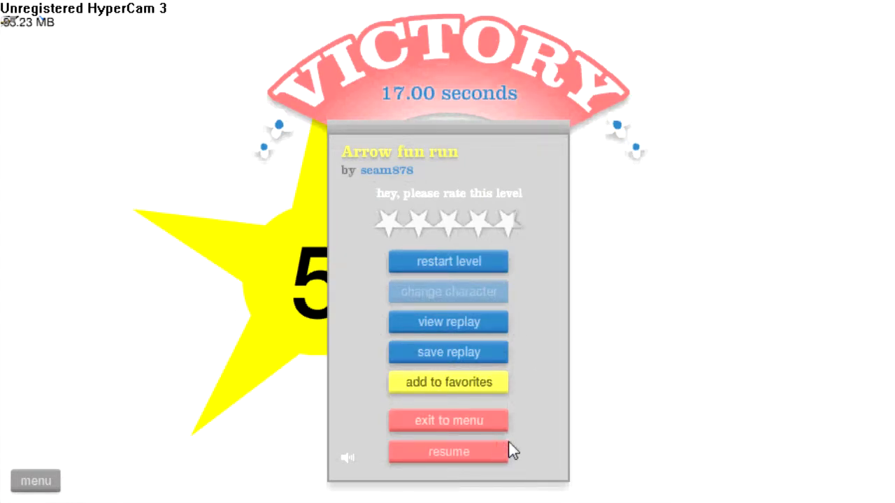
mouse_move(479, 429)
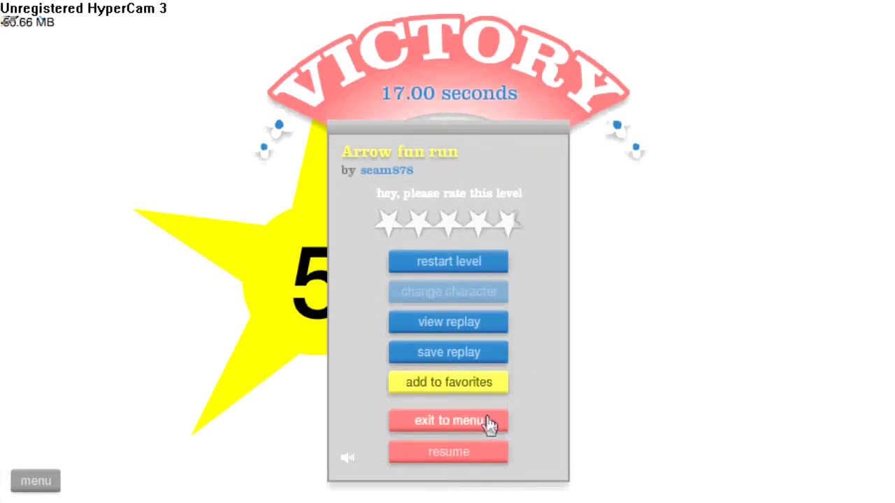
- Exit the victory screen and expand Blade on a rope by white raven
left_click(447, 422)
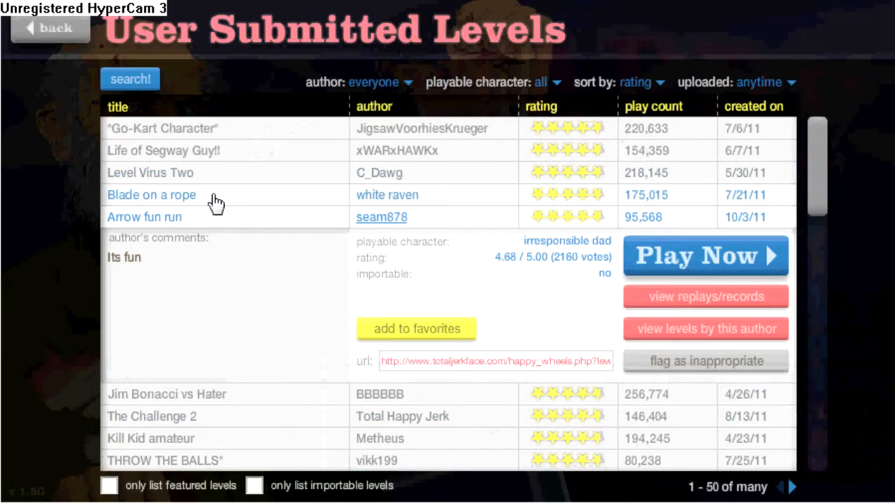
left_click(151, 194)
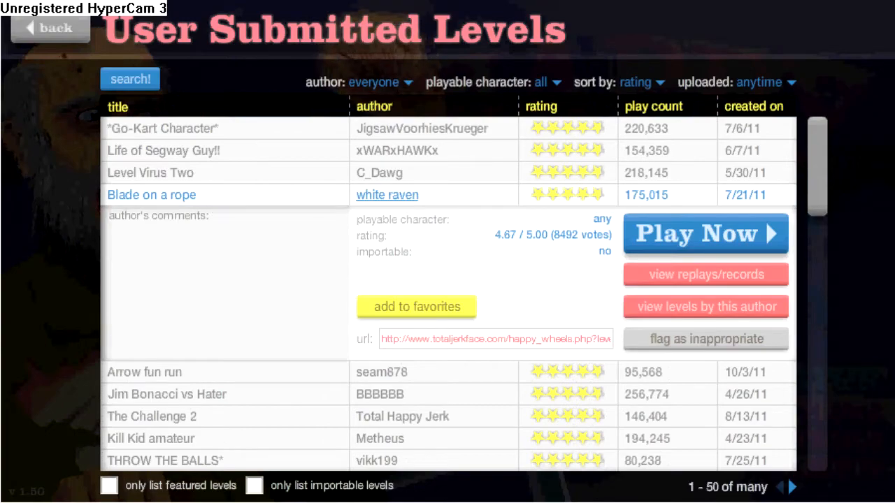
- Start Blade on a rope and pick the moped couple as the rider
left_click(705, 233)
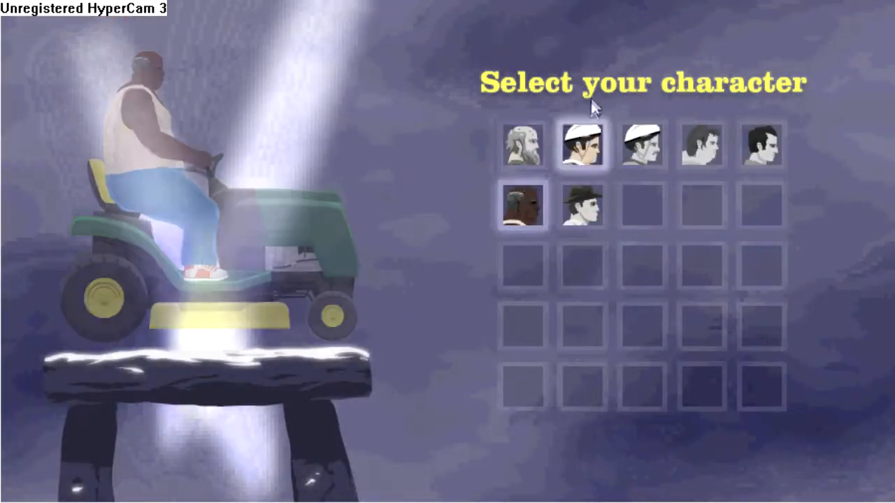
left_click(581, 148)
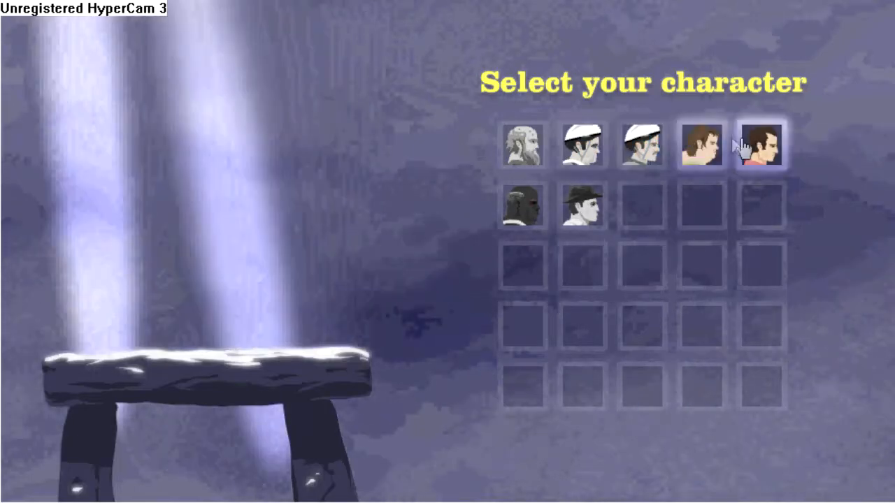
left_click(760, 144)
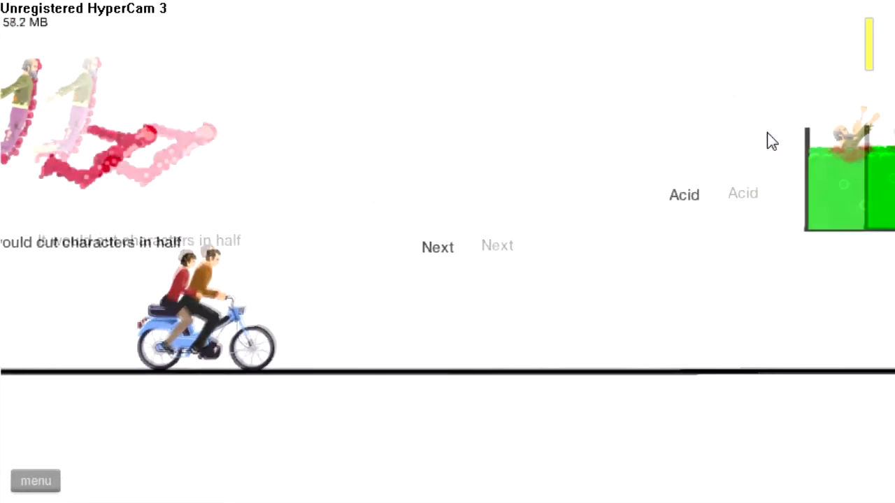
- Beat Blade on a rope in 19.20 seconds and return to the level list
left_click(436, 246)
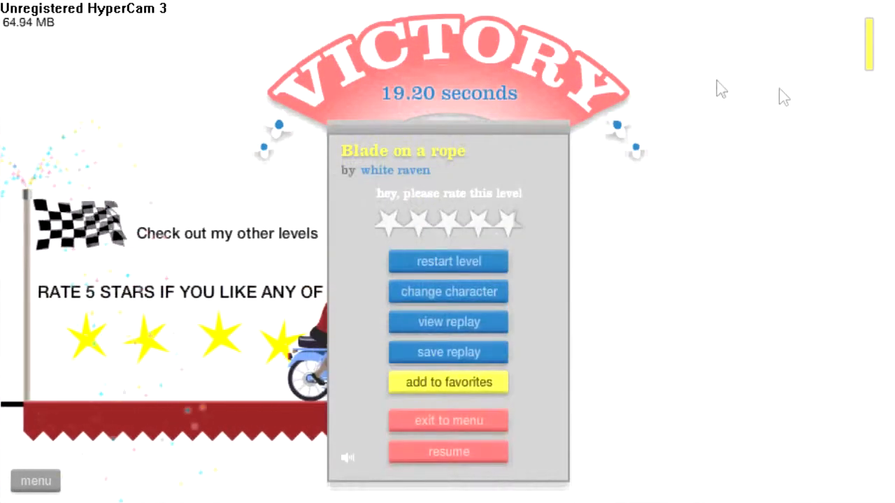
left_click(448, 420)
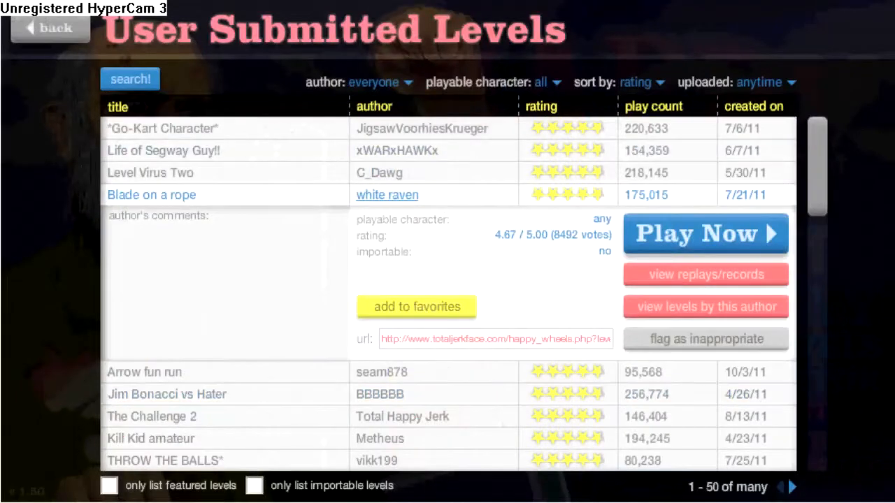
mouse_move(280, 457)
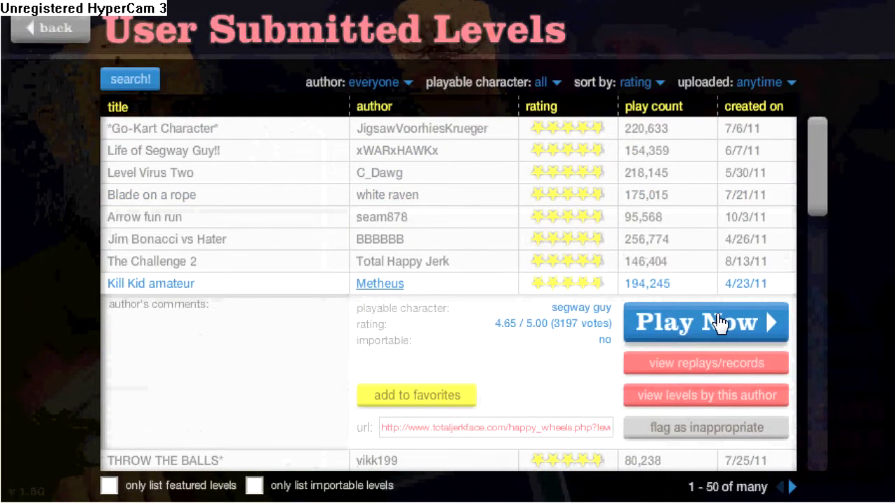
- Play Kill Kid amateur by Metheus through to victory in 42.26 seconds
left_click(706, 323)
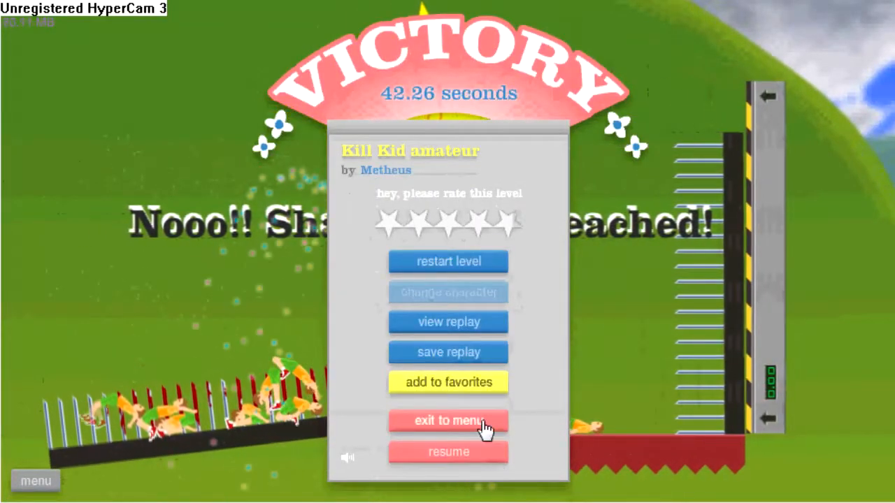
- Leave Kill Kid amateur's victory panel and expand Life of Segway Guy!! by xWARxHAWKx
left_click(448, 421)
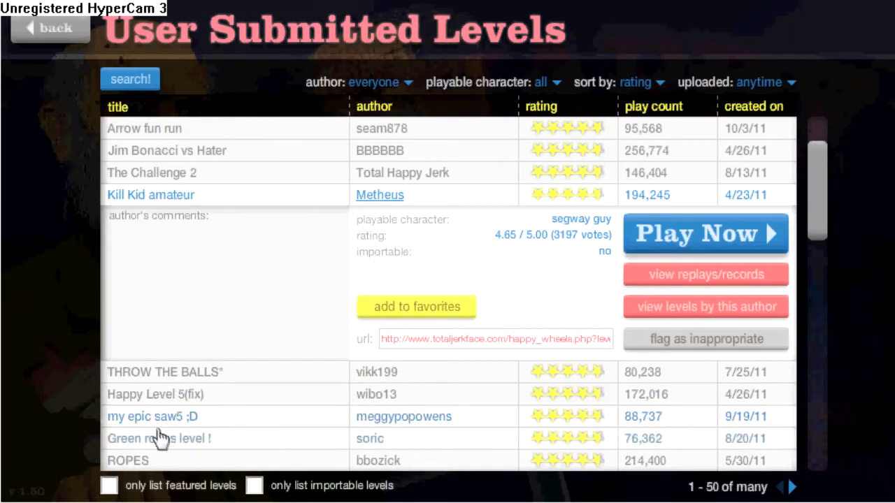
mouse_move(184, 338)
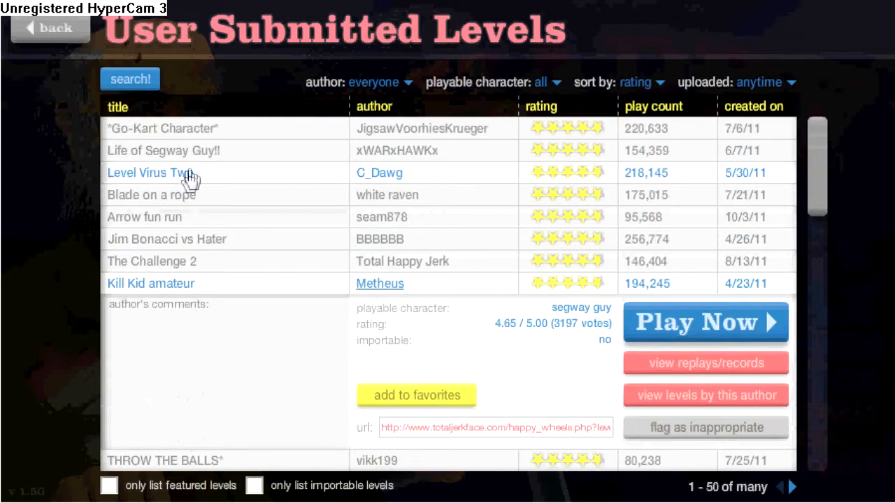
left_click(164, 150)
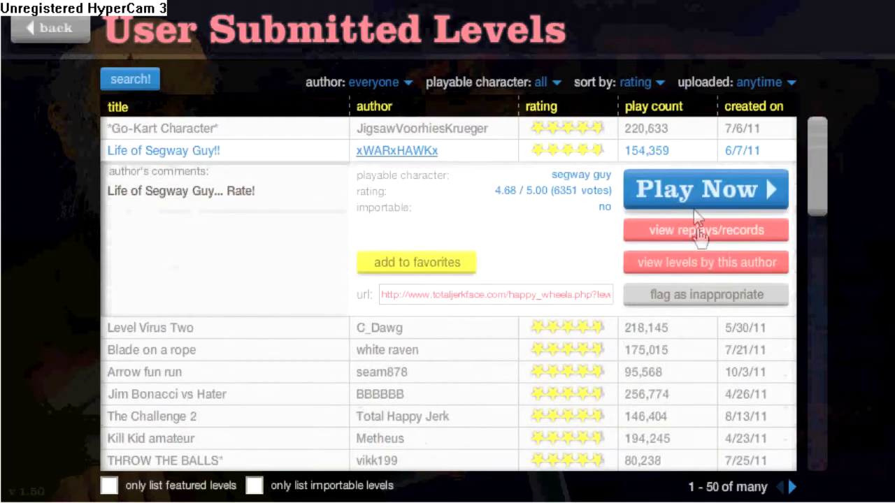
- Start Life of Segway Guy!! and ride through its comic story
left_click(704, 189)
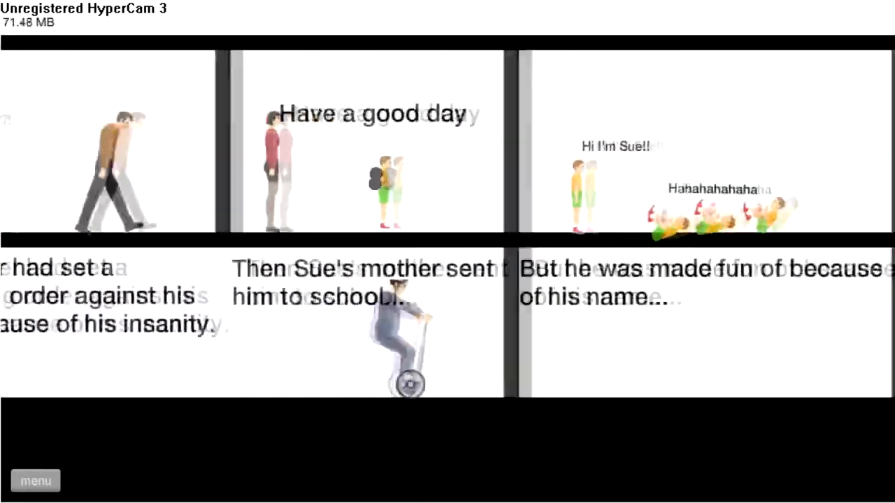
scroll("right", 3)
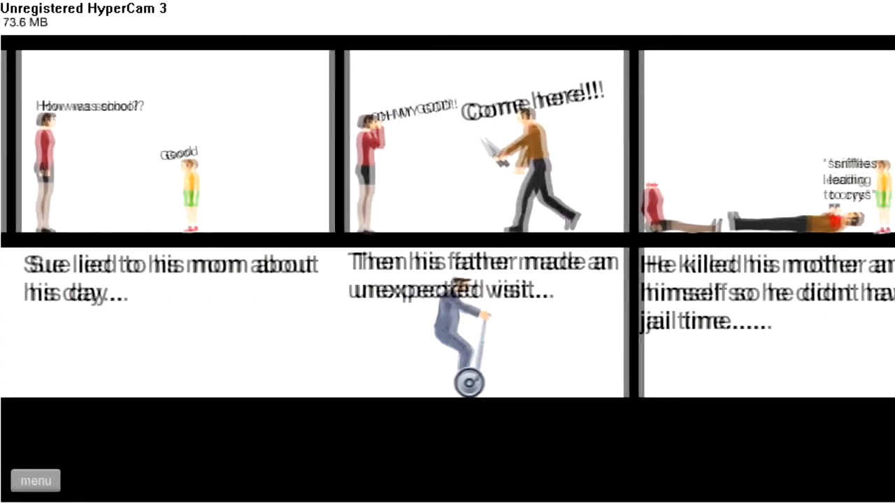
scroll("right", 3)
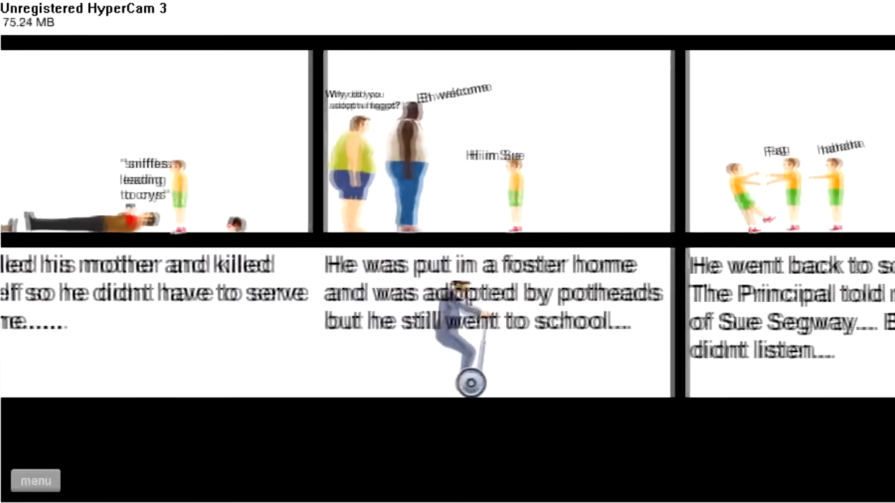
scroll("right", 3)
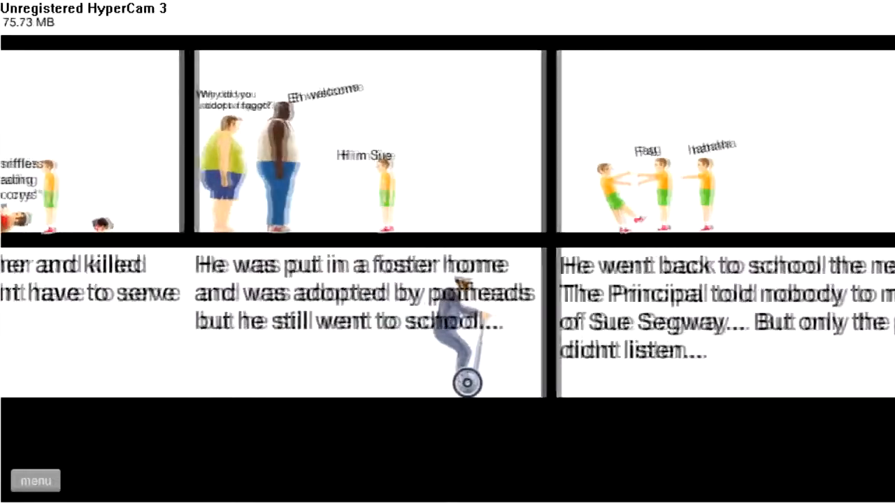
scroll("right", 3)
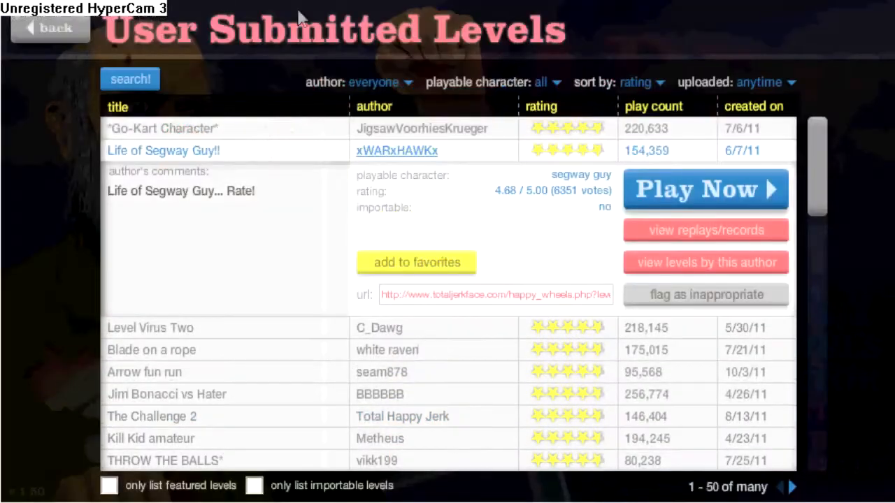
- Search levels for 'speed b' and expand hooteka's most-played Speed bridge
left_click(129, 79)
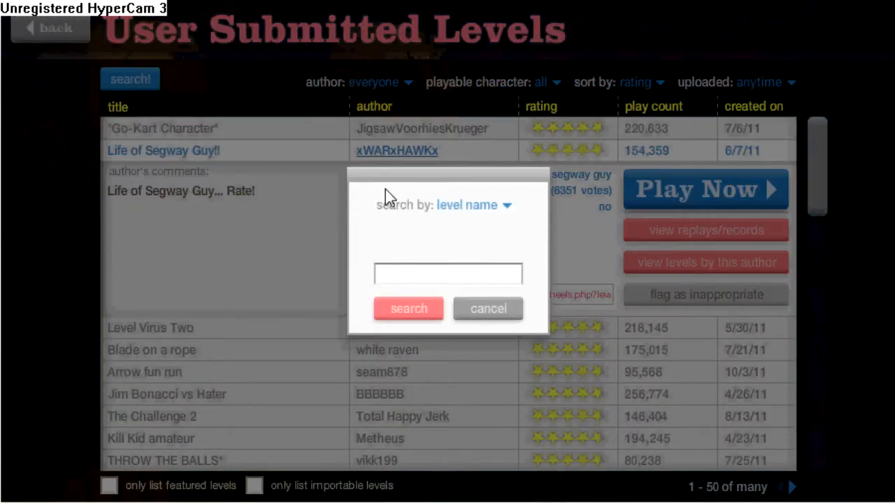
left_click(447, 273)
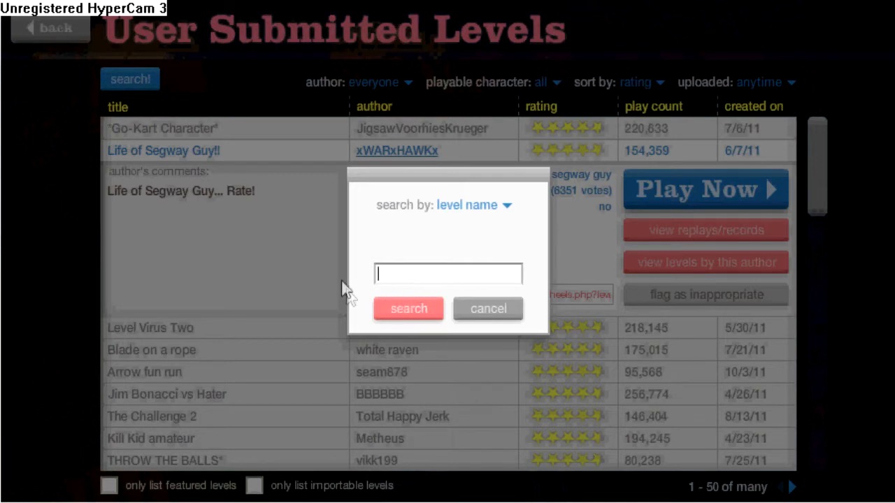
type("speed b")
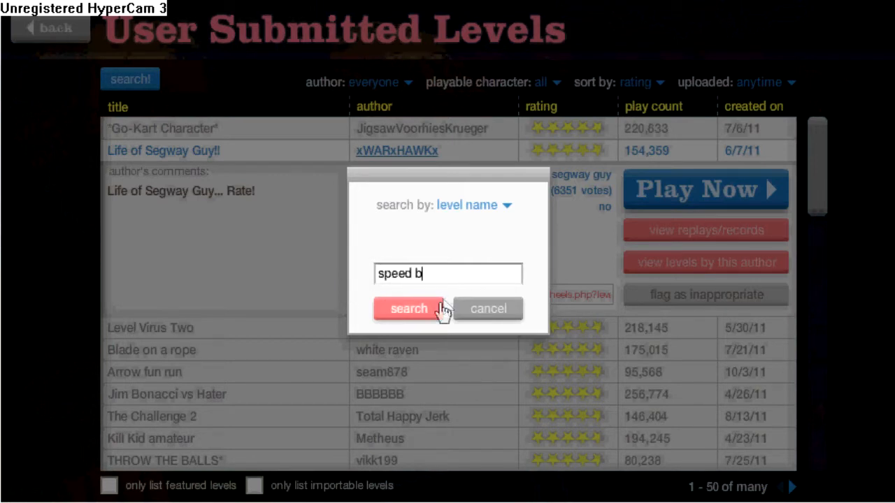
left_click(407, 309)
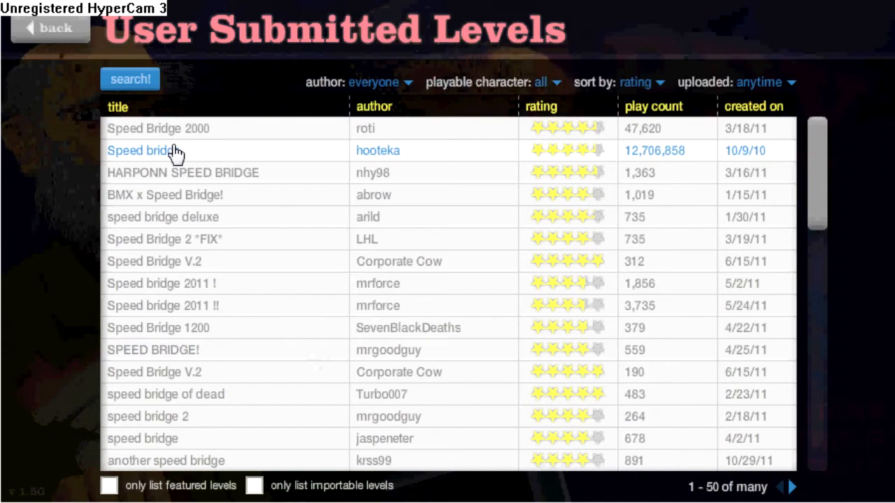
left_click(140, 150)
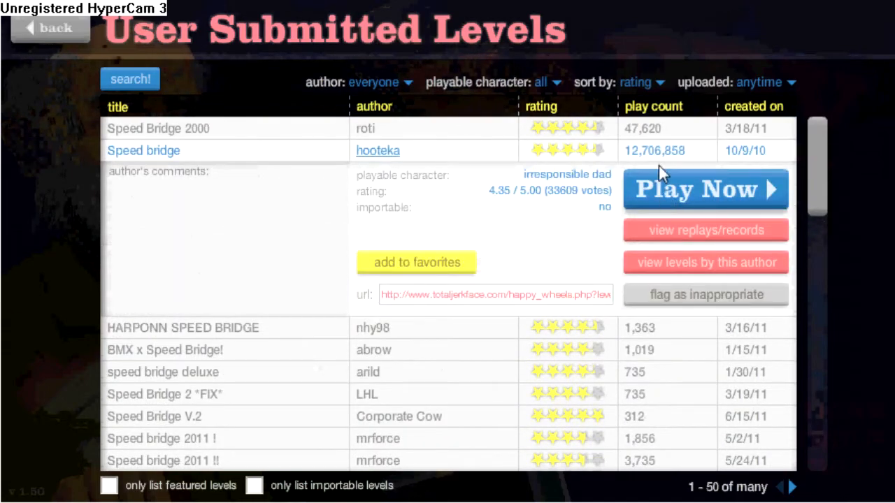
- Play and clear hooteka's Speed bridge in 29.23 seconds, then exit to the main menu
left_click(705, 189)
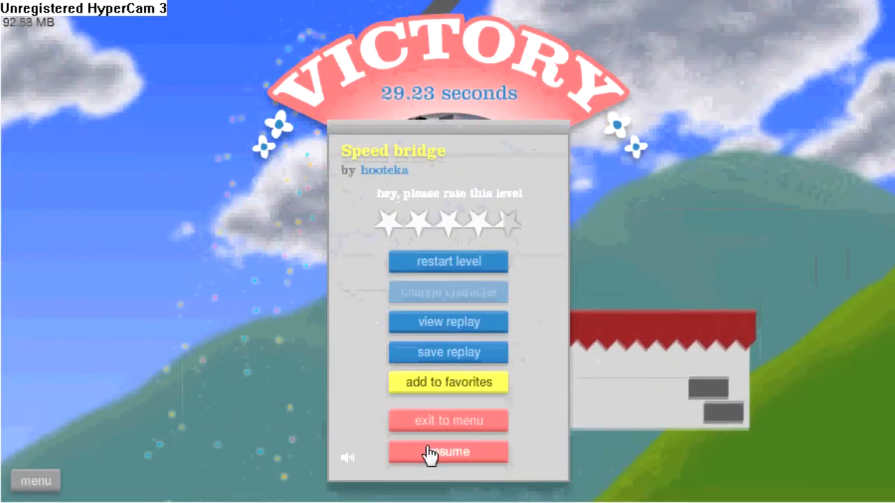
left_click(448, 420)
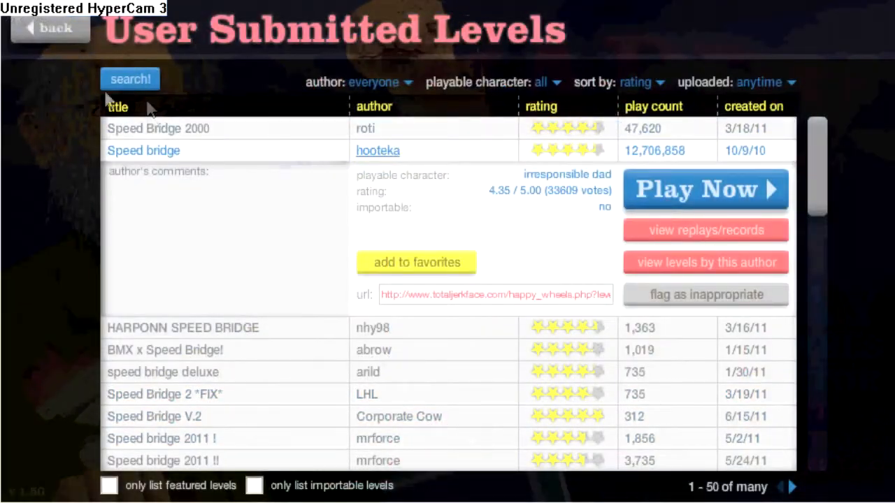
left_click(49, 28)
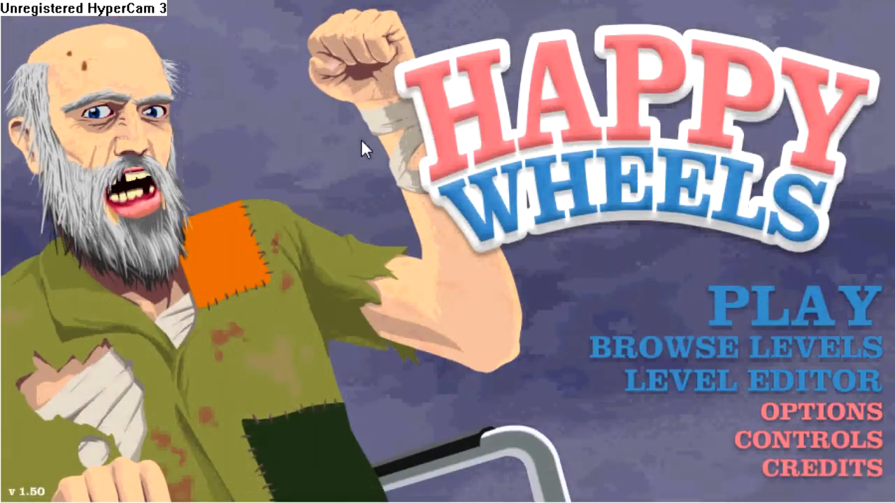